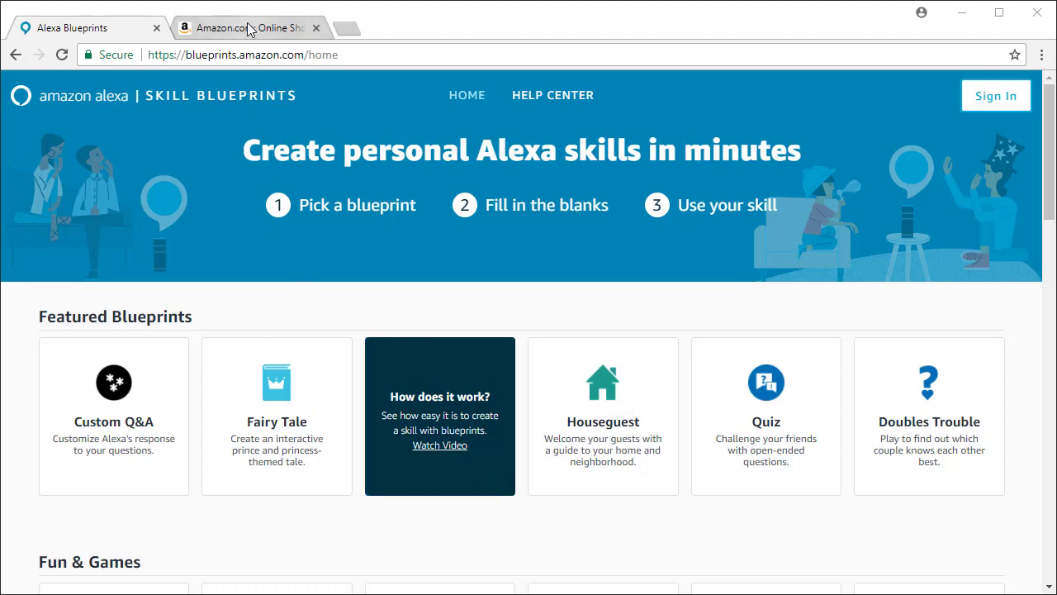
# Switch to the Alexa Skills store tab and browse down to Staff Picks and Latest Skills.
pyautogui.click(244, 26)
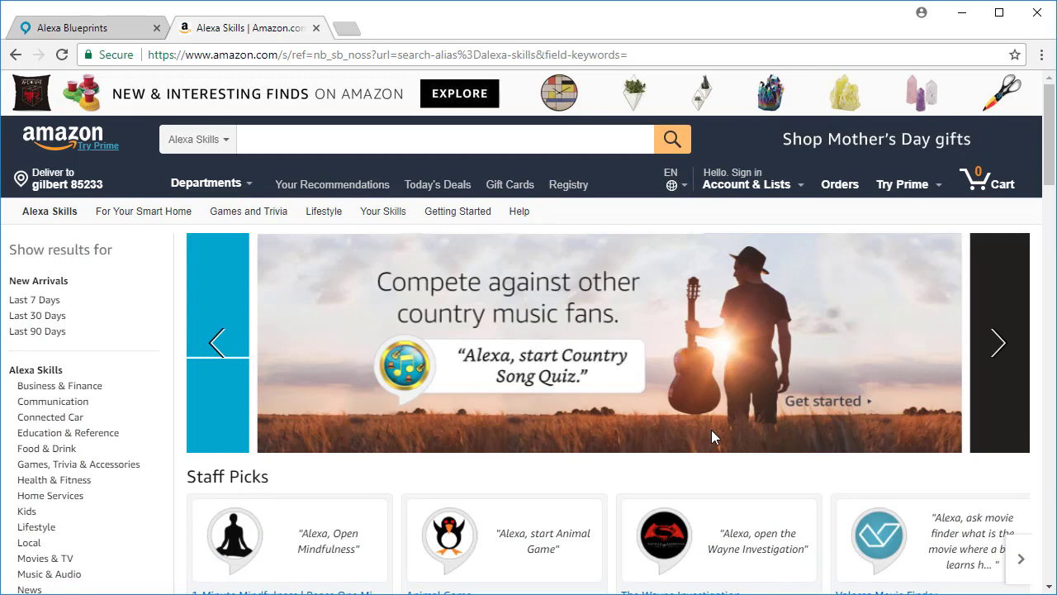
pyautogui.scroll(-3)
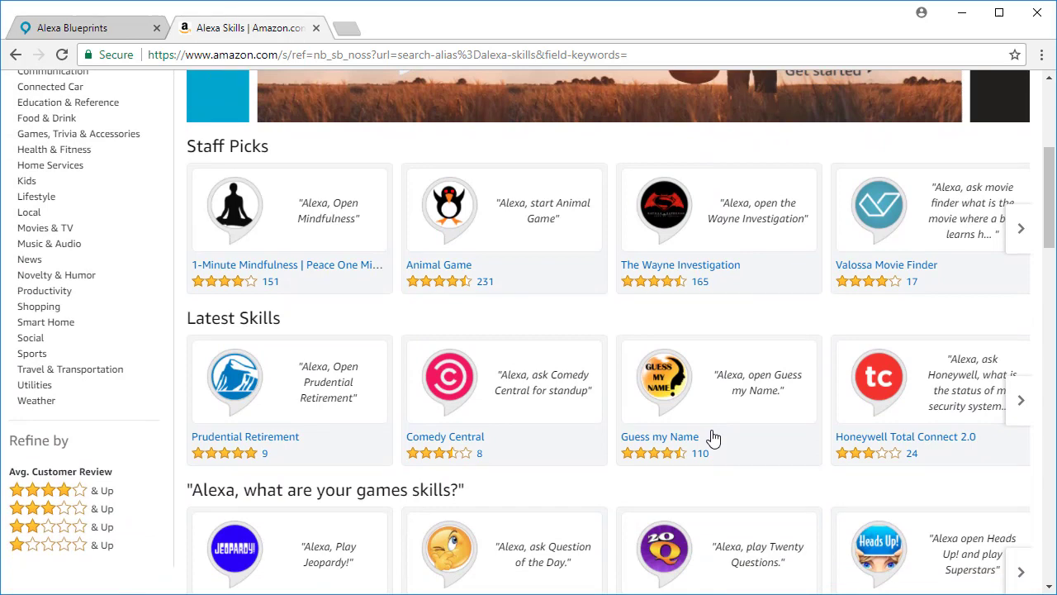
pyautogui.moveTo(261, 109)
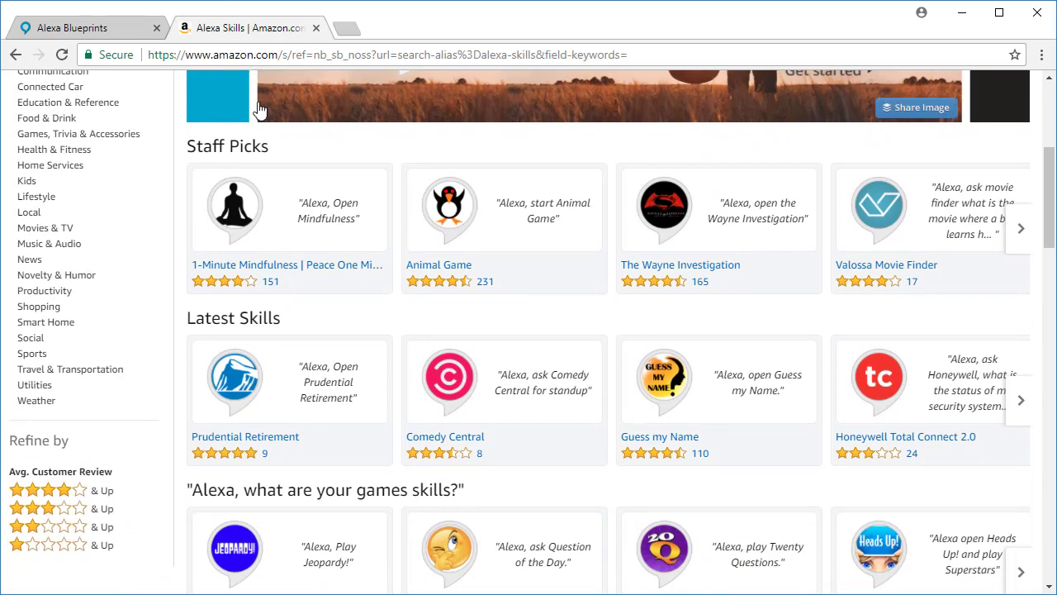
# Switch back to the Alexa Blueprints tab showing Featured Blueprints like Custom Q&A and Quiz.
pyautogui.click(75, 26)
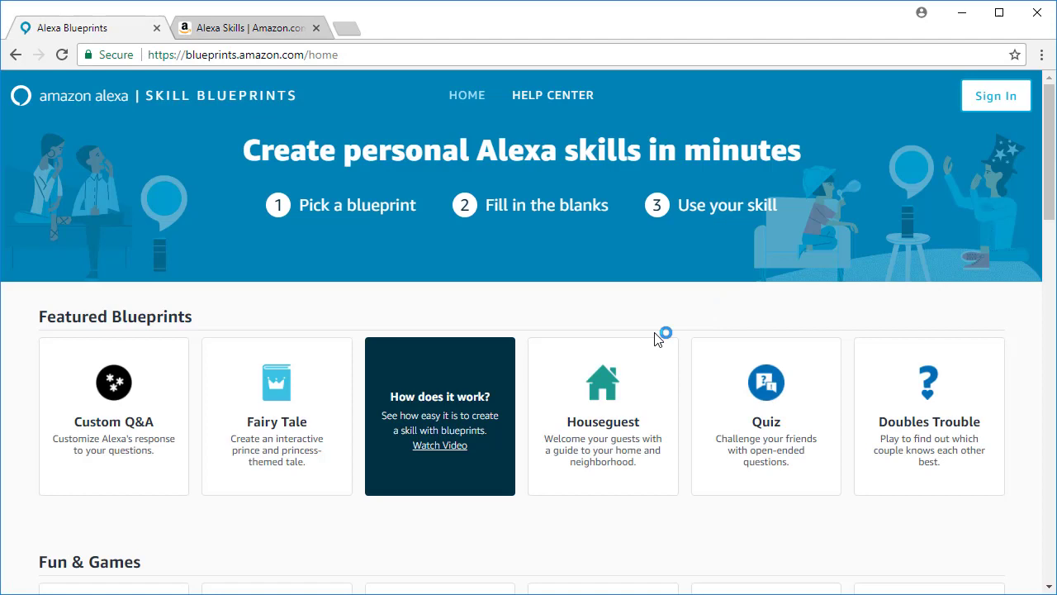
pyautogui.moveTo(529, 398)
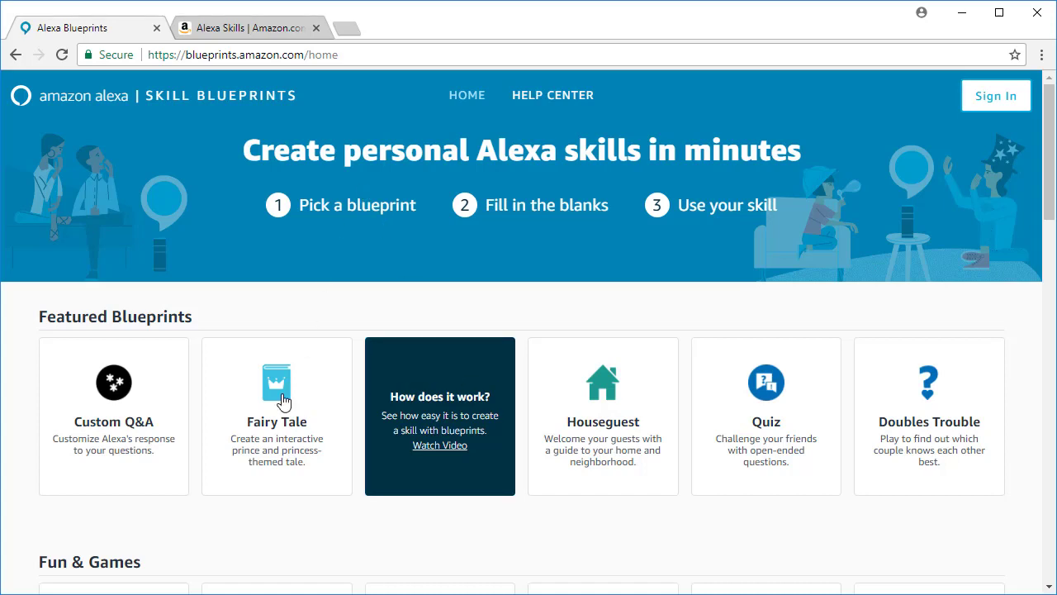
pyautogui.moveTo(298, 528)
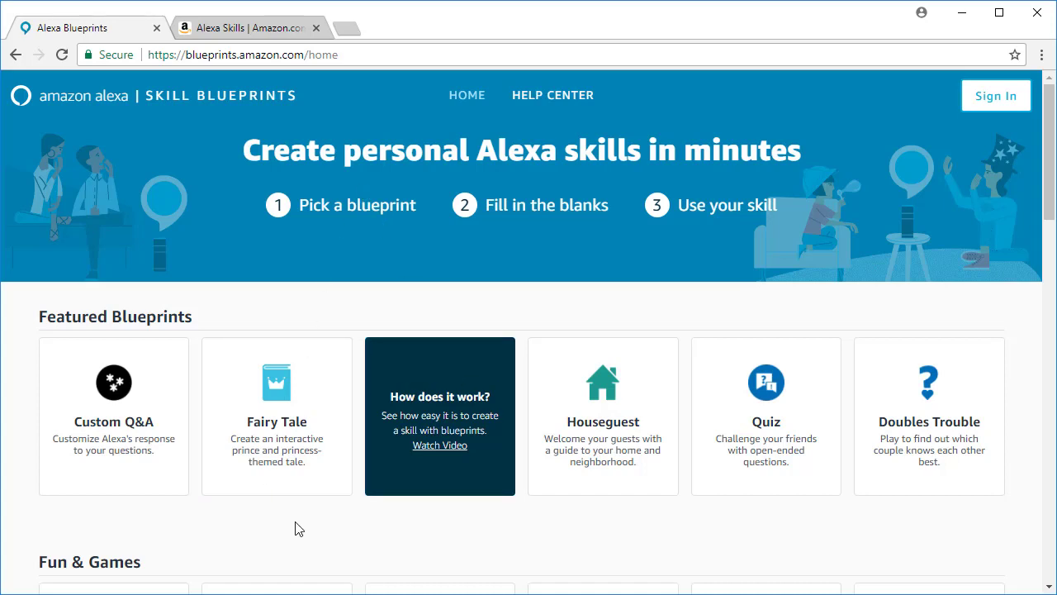
pyautogui.moveTo(604, 241)
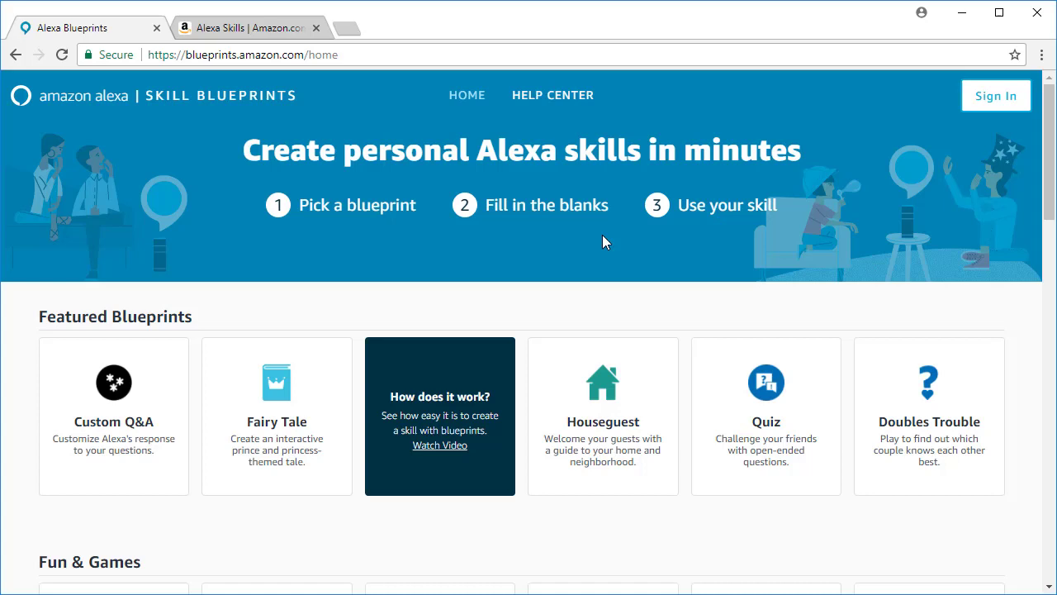
pyautogui.moveTo(730, 223)
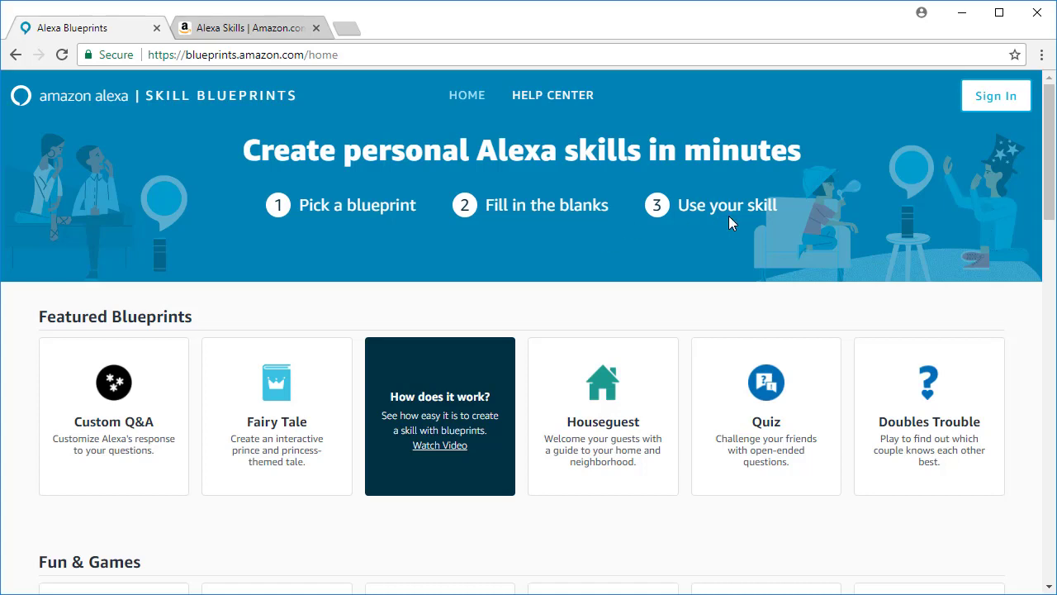
pyautogui.moveTo(608, 556)
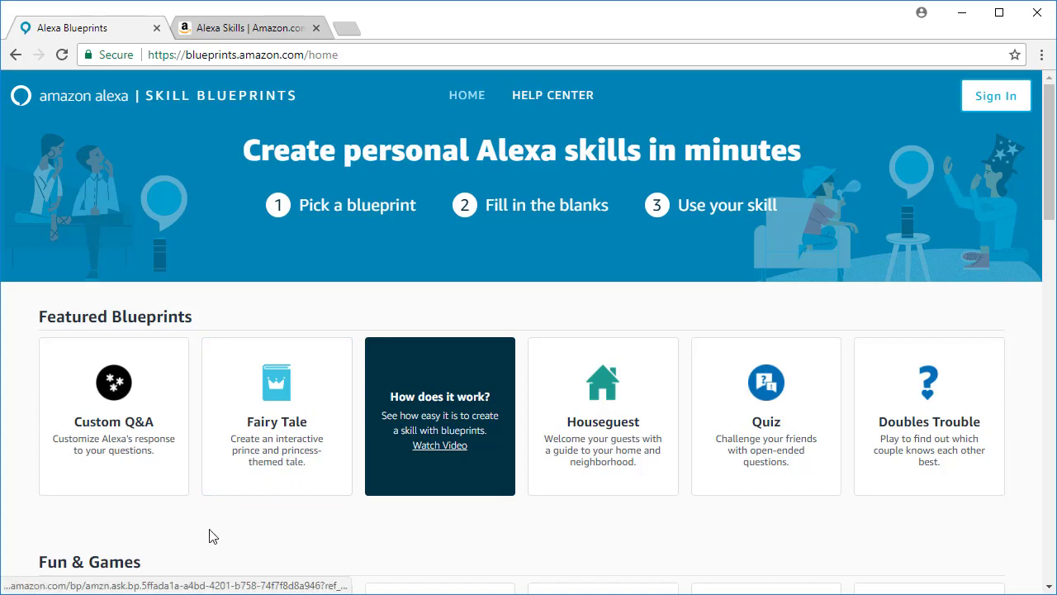
pyautogui.moveTo(199, 403)
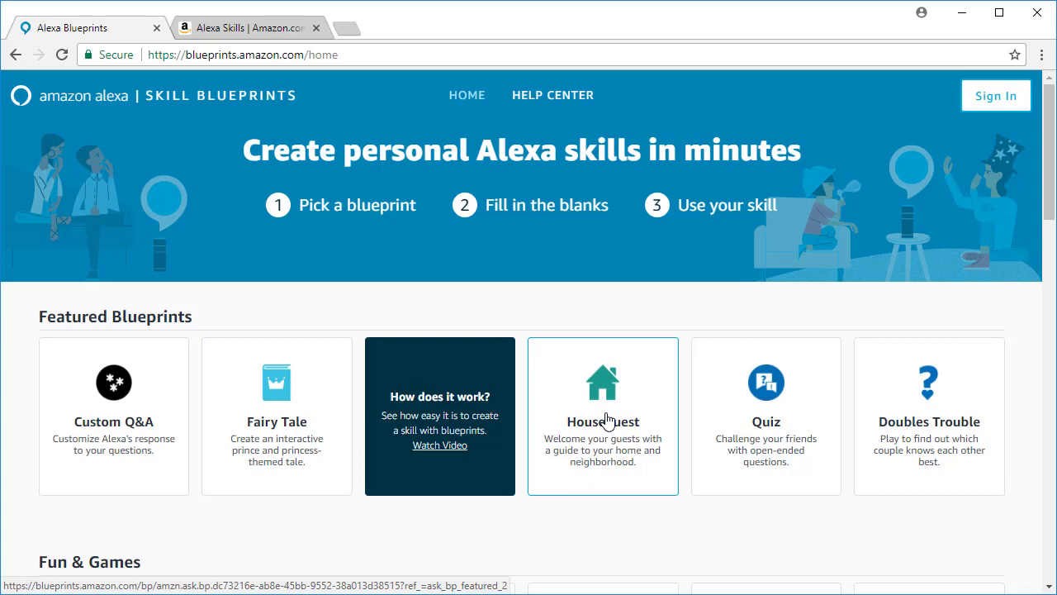
pyautogui.moveTo(645, 466)
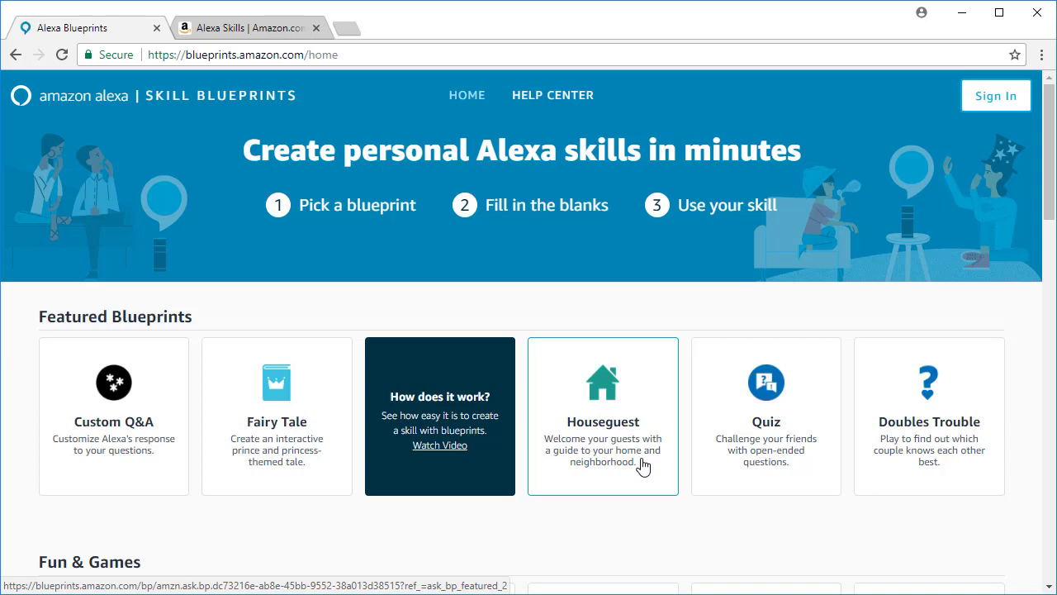
pyautogui.moveTo(792, 426)
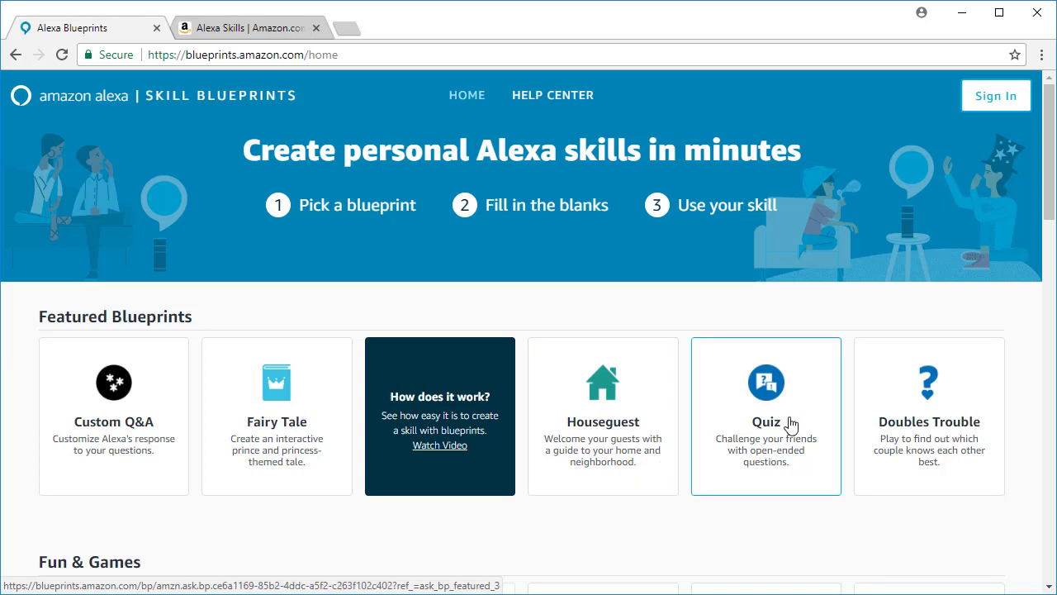
pyautogui.moveTo(975, 489)
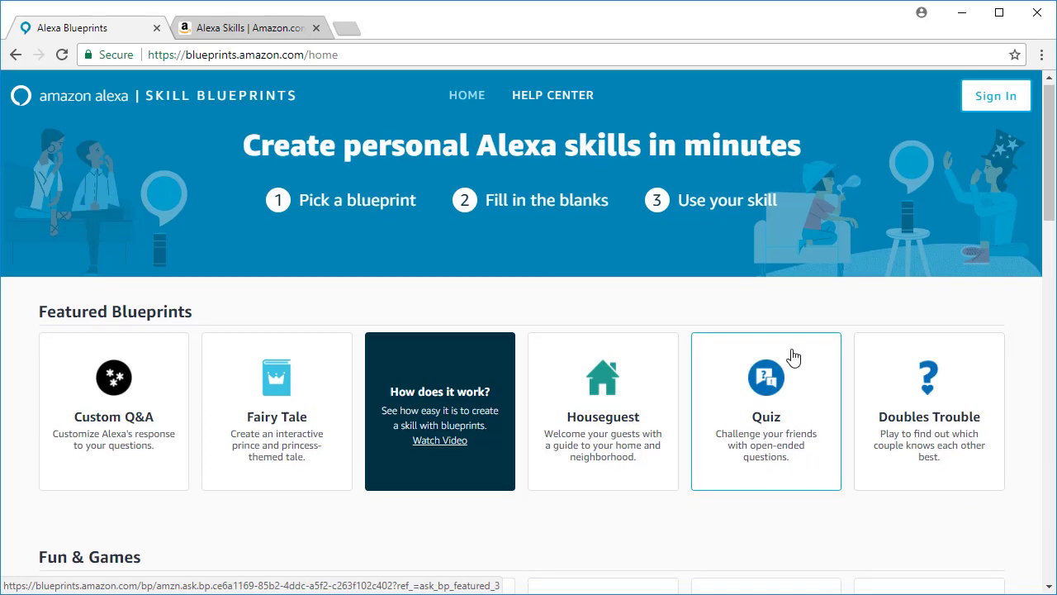
pyautogui.scroll(-3)
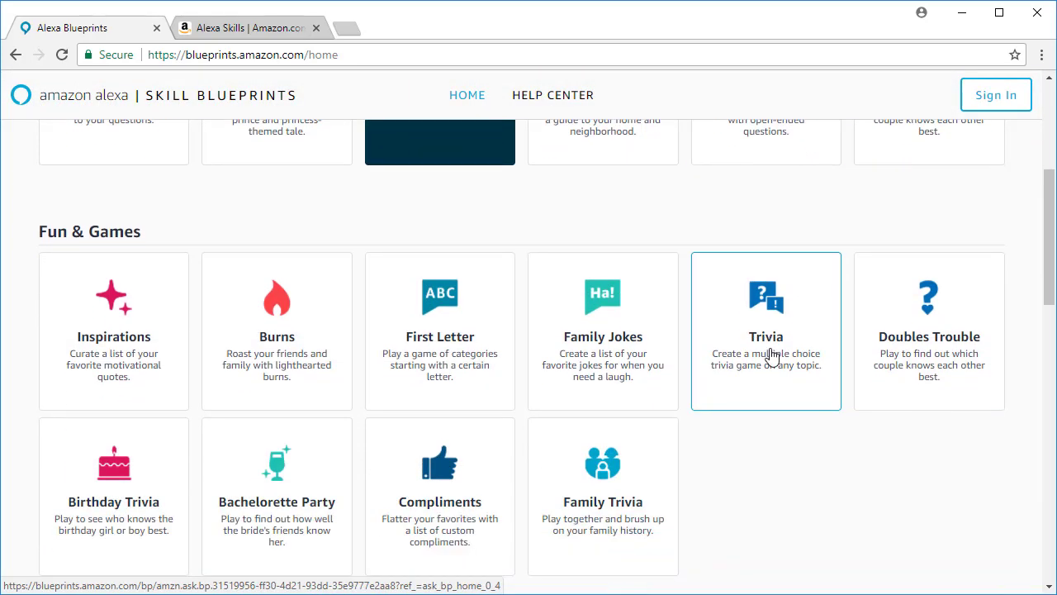
pyautogui.scroll(-3)
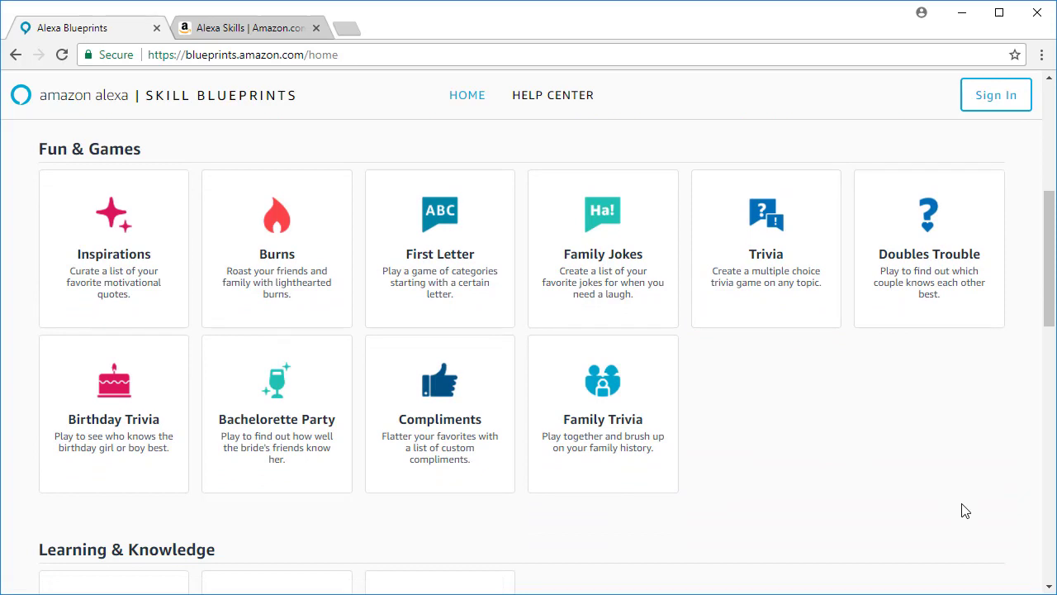
pyautogui.moveTo(278, 413)
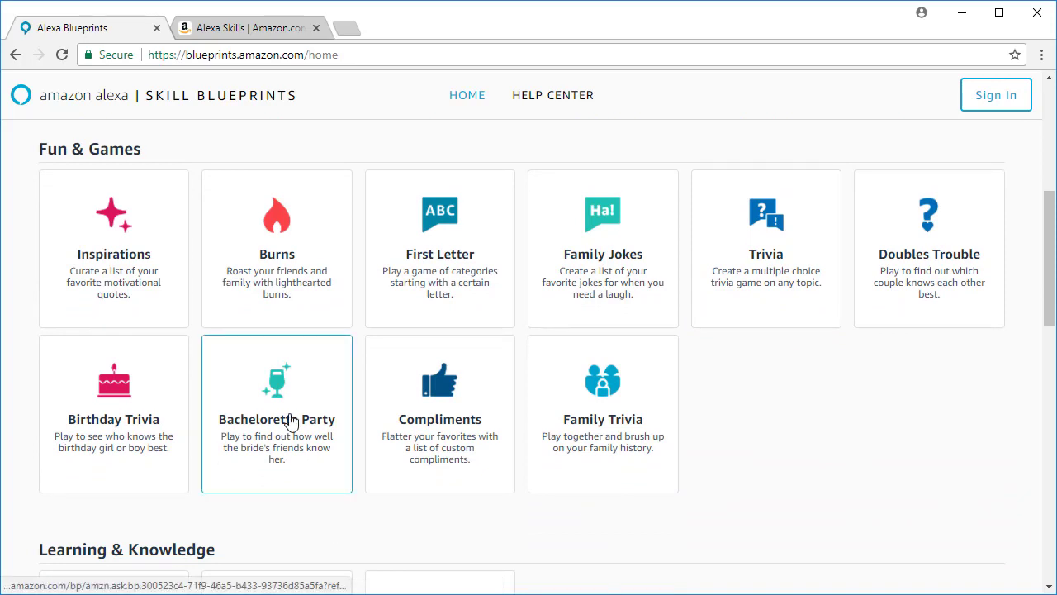
pyautogui.moveTo(506, 433)
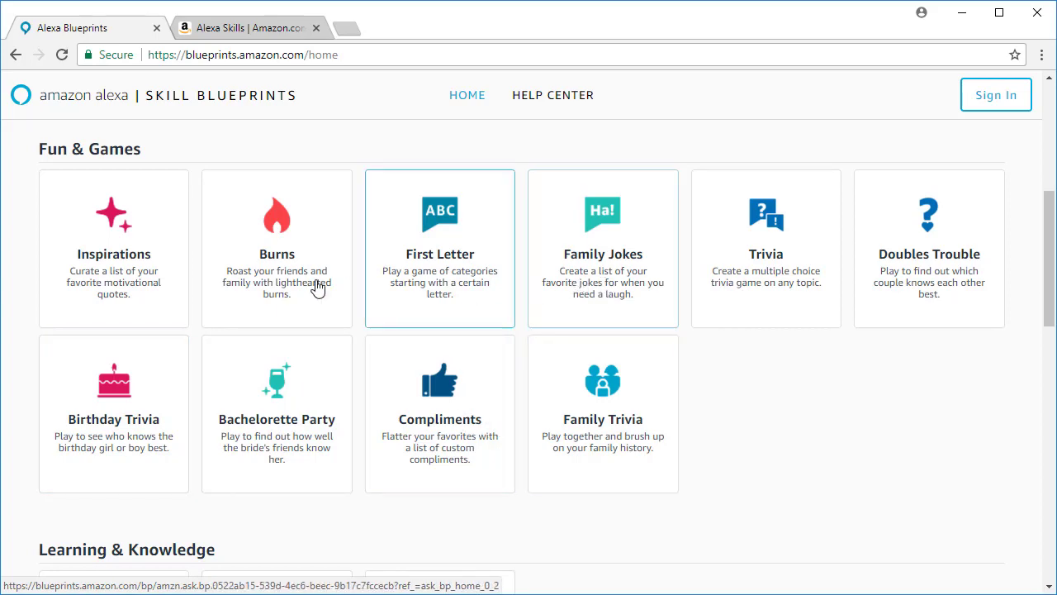
pyautogui.scroll(-3)
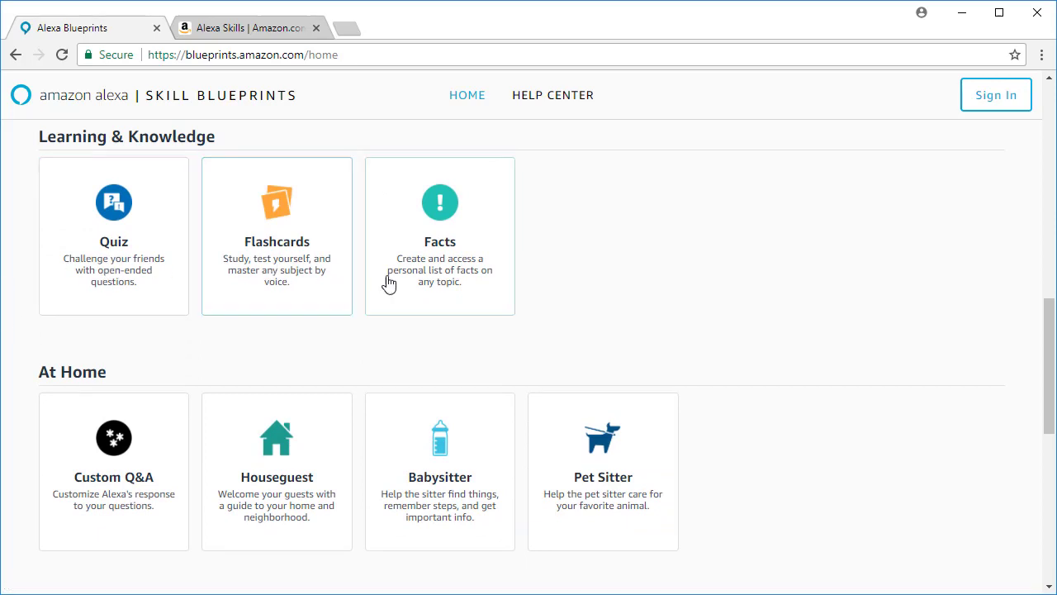
pyautogui.scroll(-3)
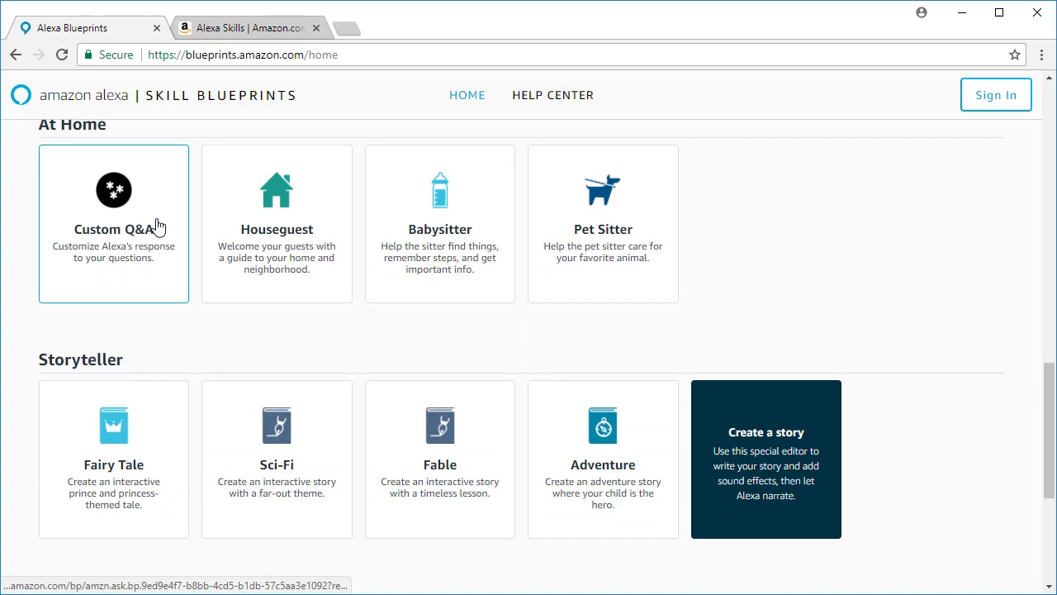
pyautogui.moveTo(439, 248)
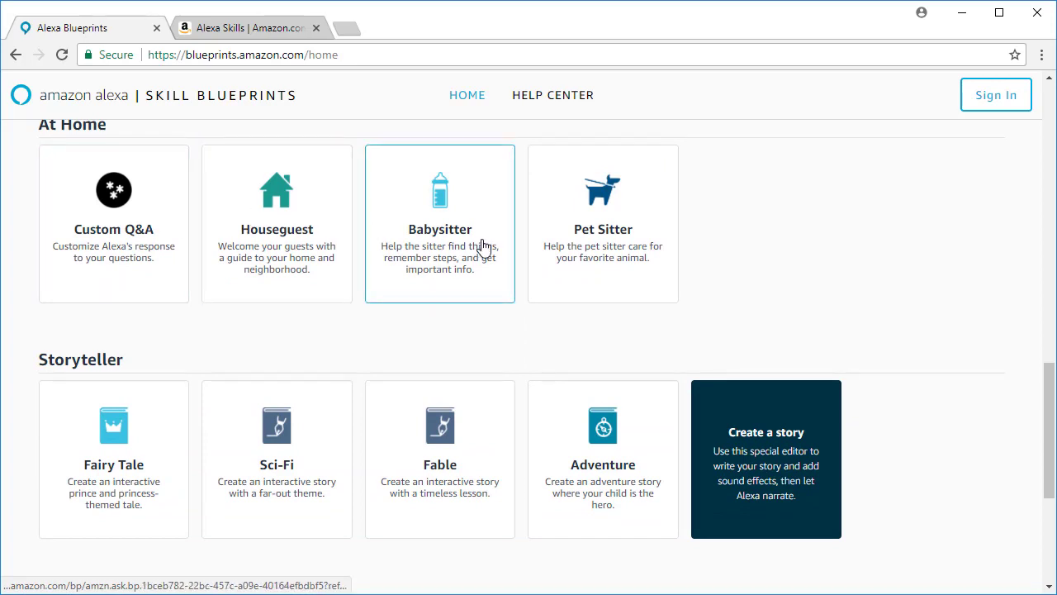
pyautogui.moveTo(590, 256)
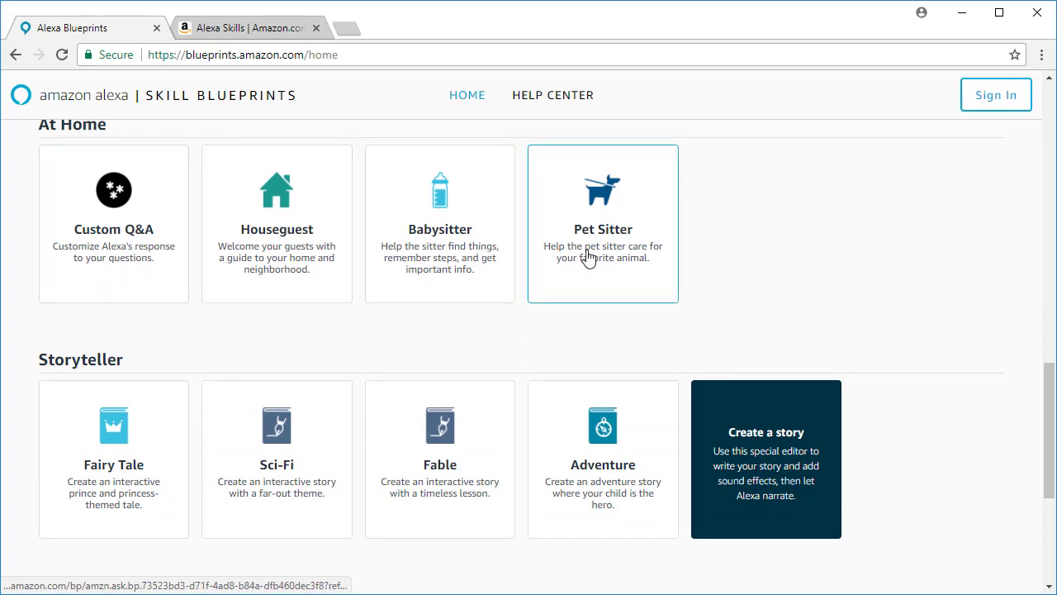
pyautogui.scroll(-3)
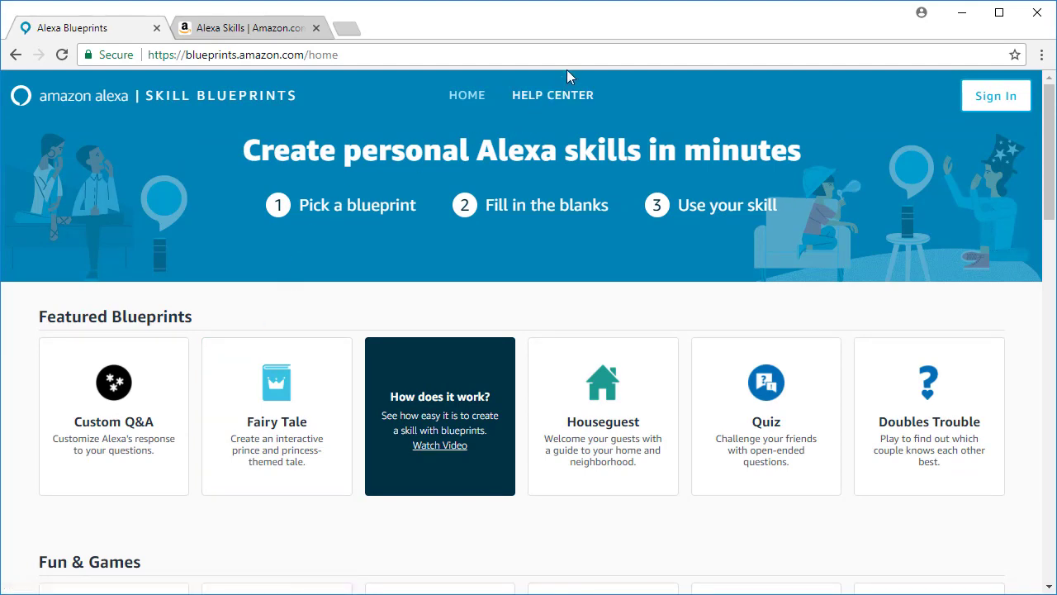
pyautogui.click(552, 94)
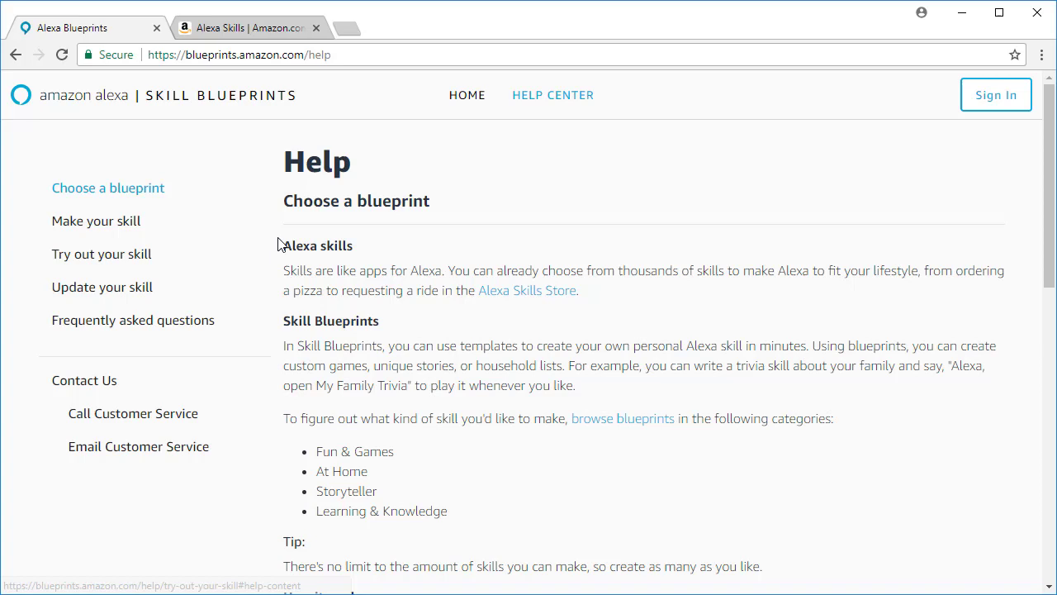
pyautogui.moveTo(96, 221)
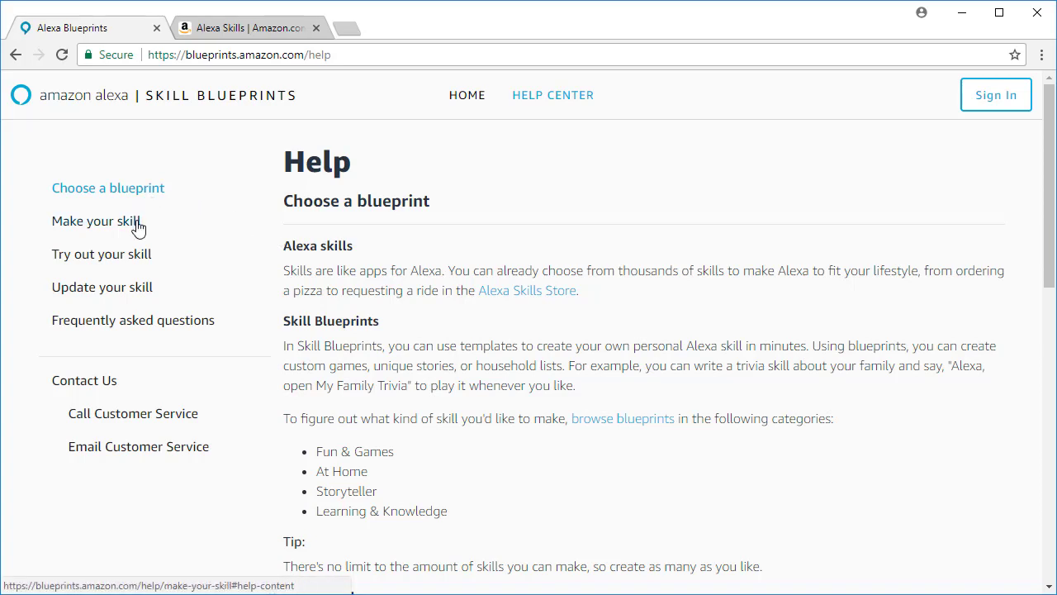
pyautogui.moveTo(103, 254)
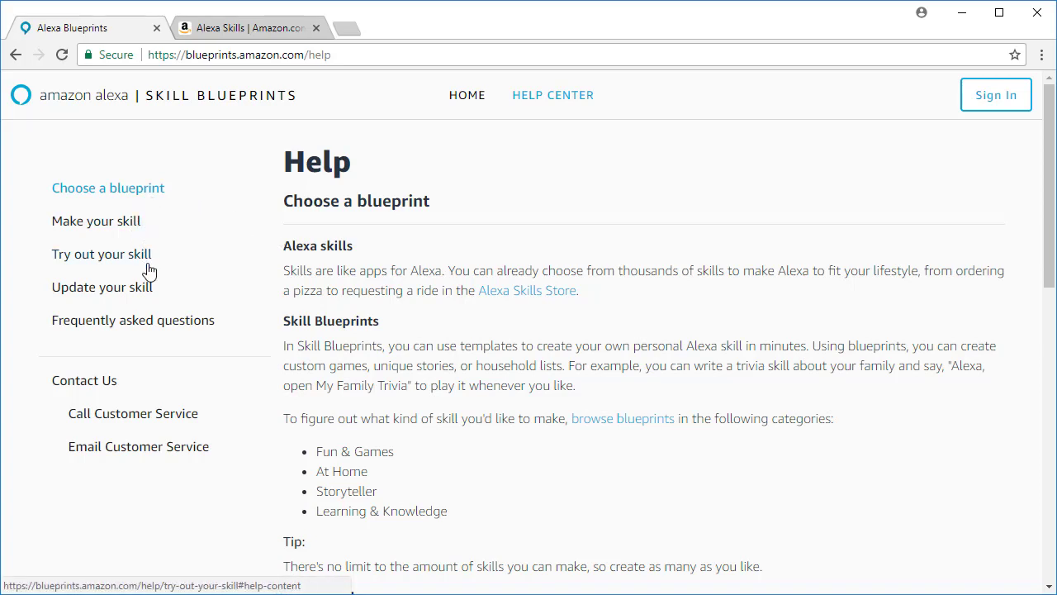
pyautogui.moveTo(190, 337)
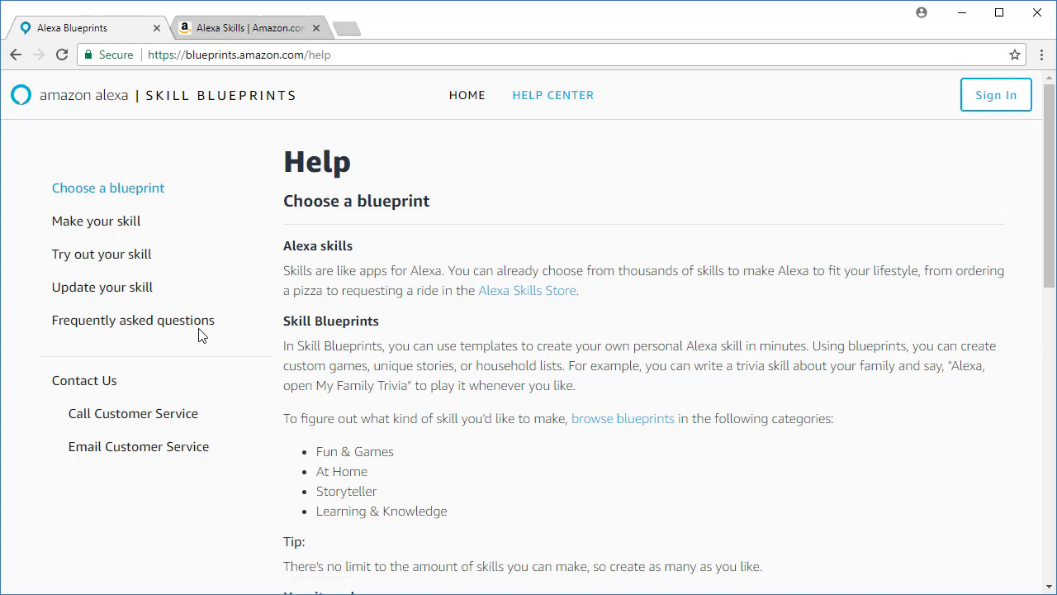
pyautogui.moveTo(511, 107)
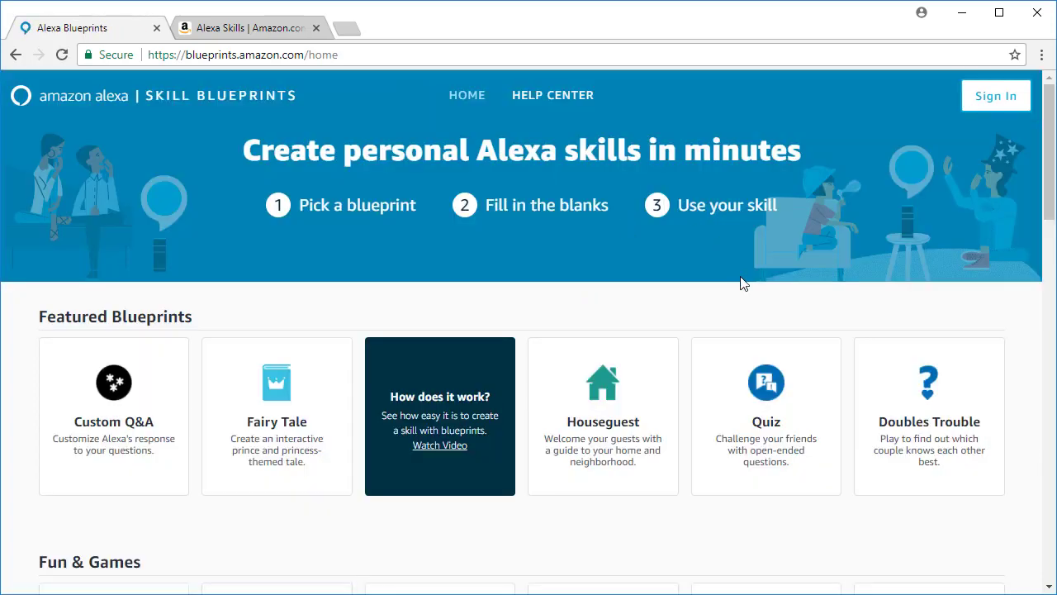
pyautogui.moveTo(787, 129)
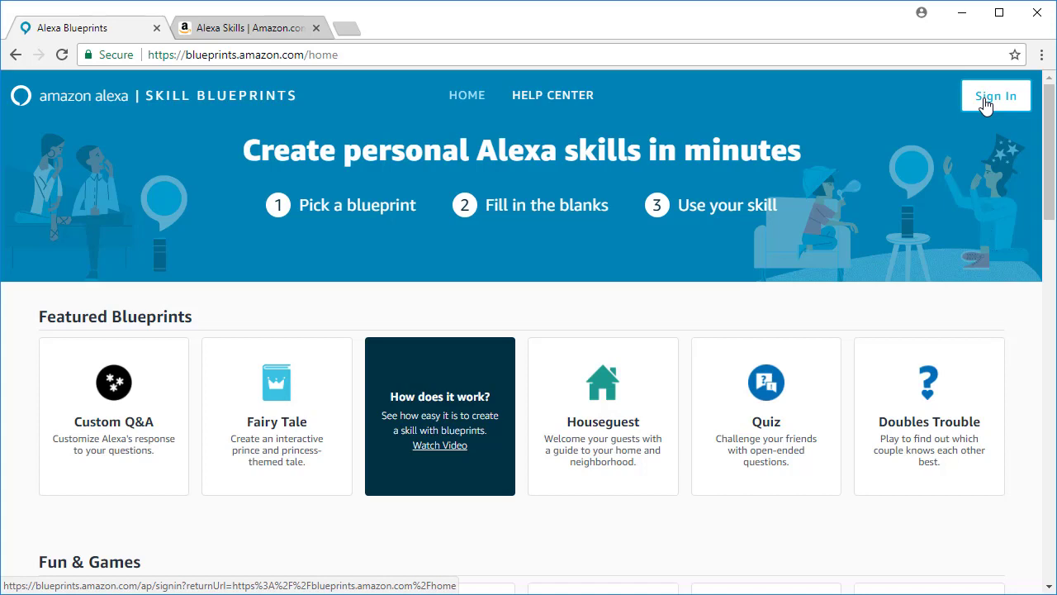
# Sign in with the saved Amazon credentials so the home page shows Skills You've Made.
pyautogui.click(994, 94)
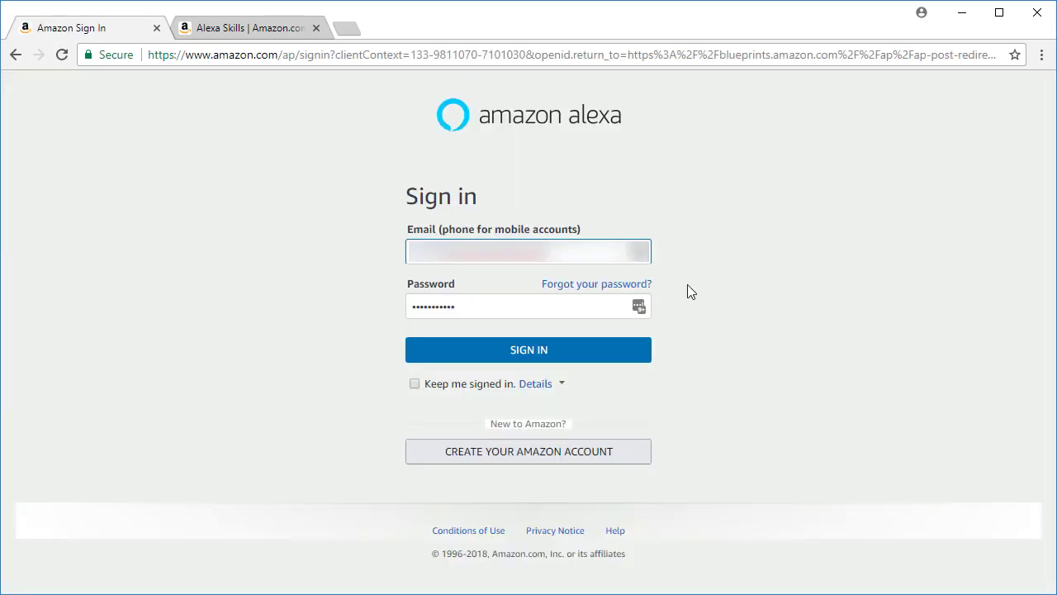
pyautogui.click(528, 348)
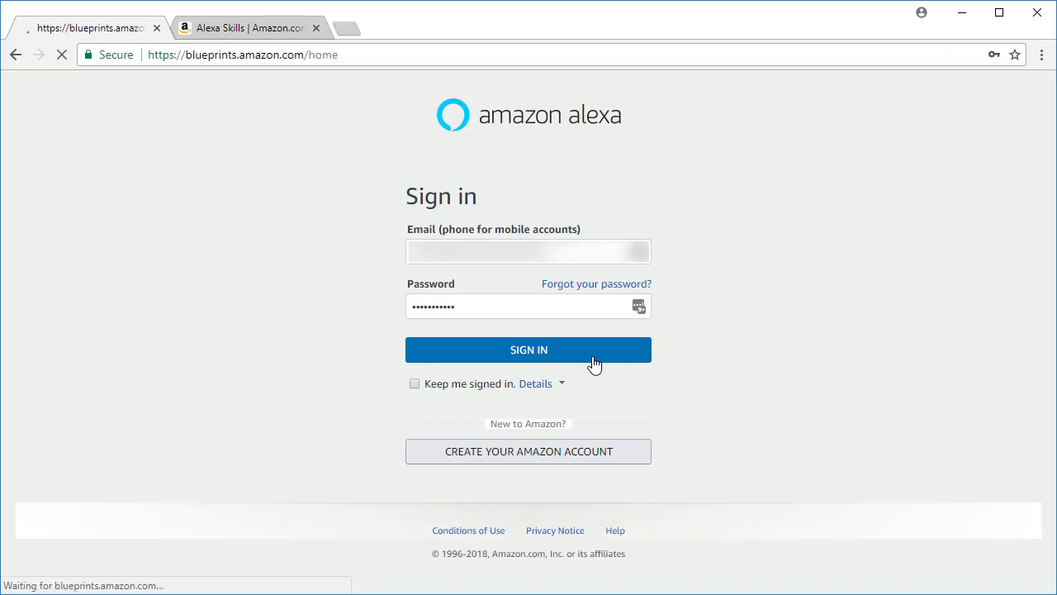
pyautogui.click(528, 350)
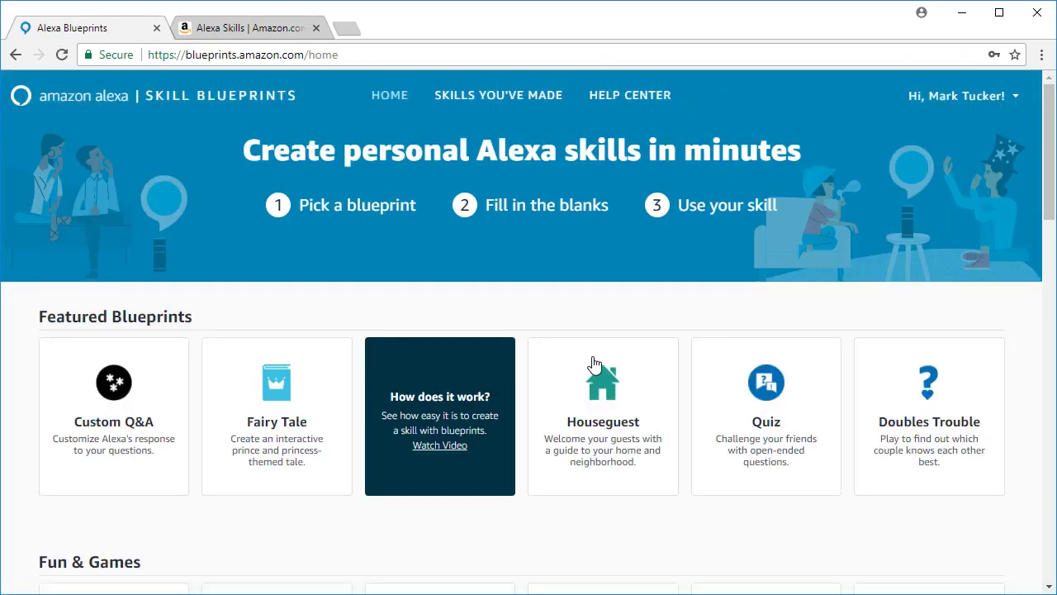
pyautogui.moveTo(258, 524)
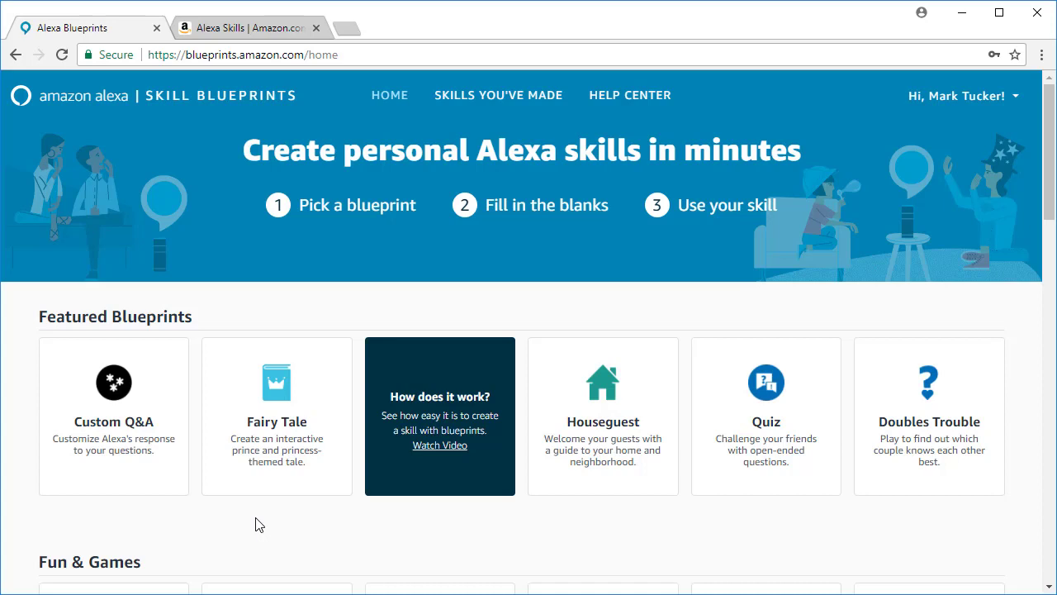
pyautogui.moveTo(370, 545)
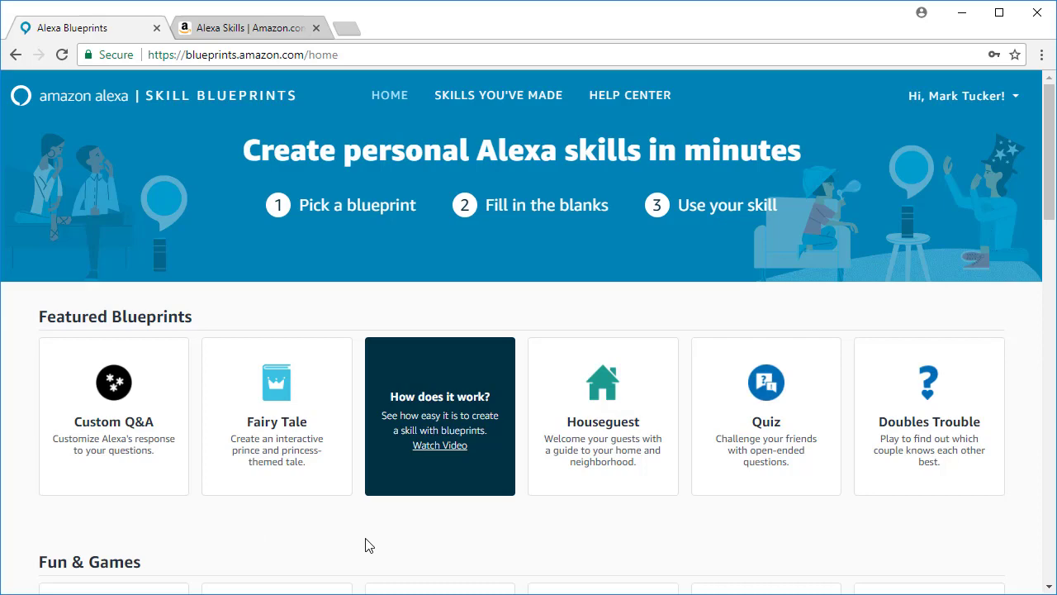